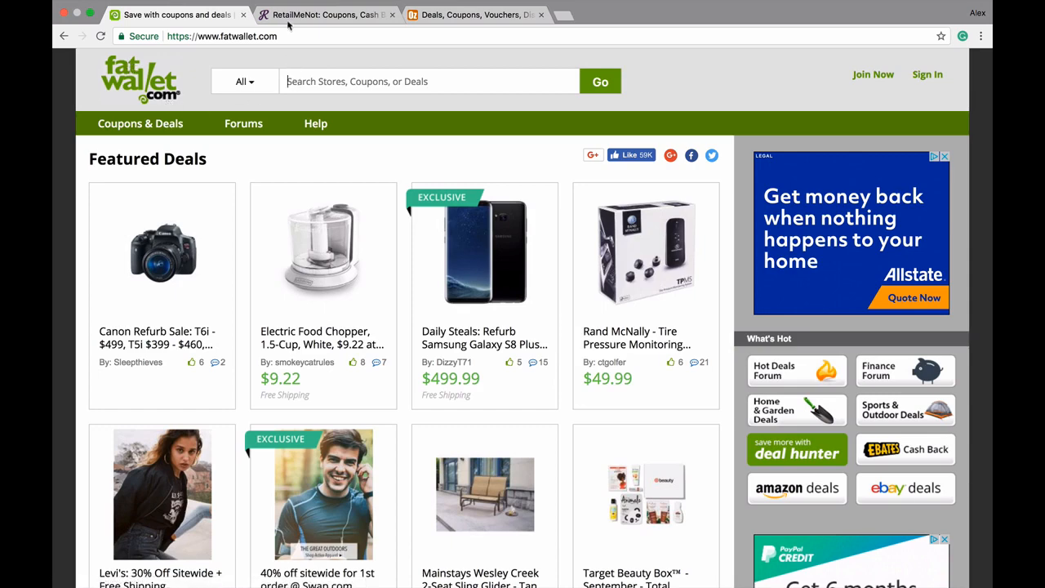
- Switch to the RetailMeNot tab and decline its newsletter subscription popup
left_click(325, 15)
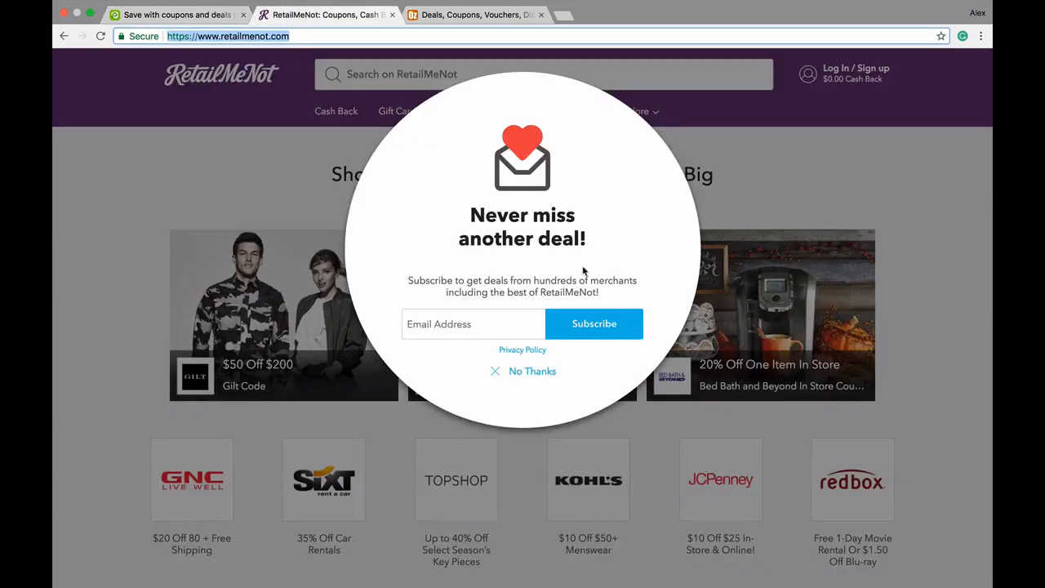
left_click(522, 371)
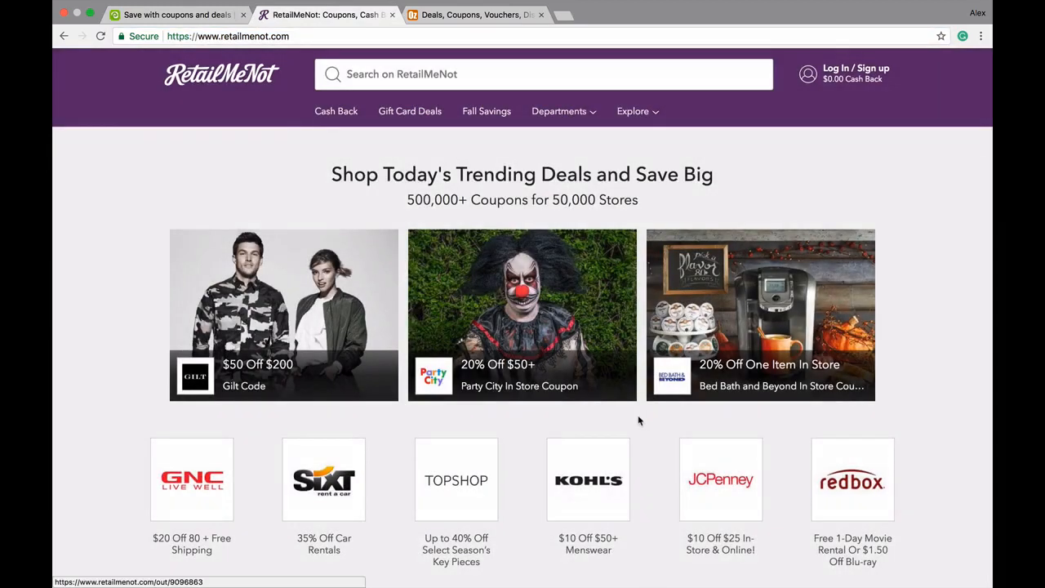
mouse_move(946, 270)
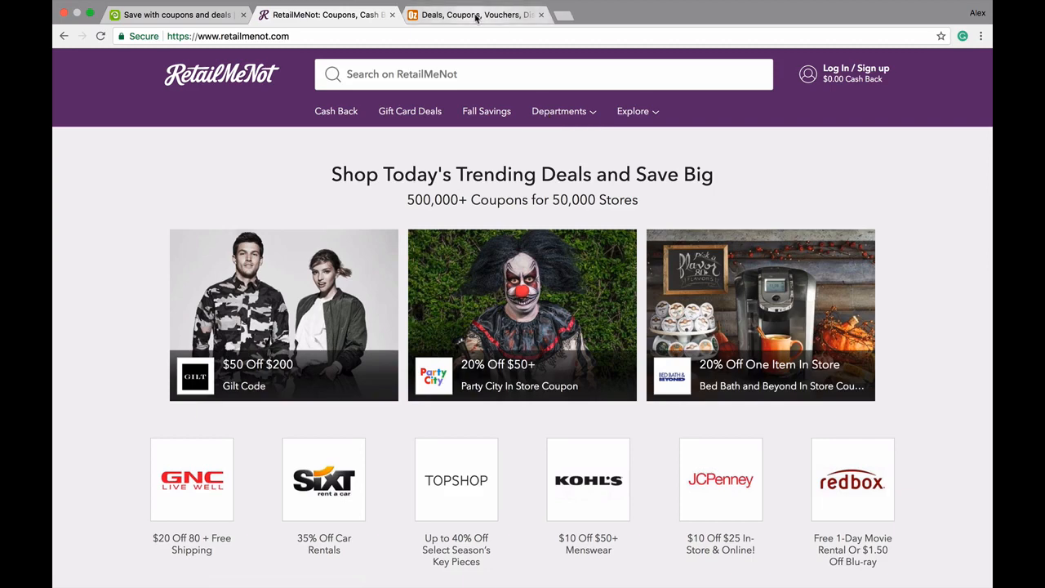
- Switch to the OzBargain tab showing yesterday's community-voted deals
left_click(475, 15)
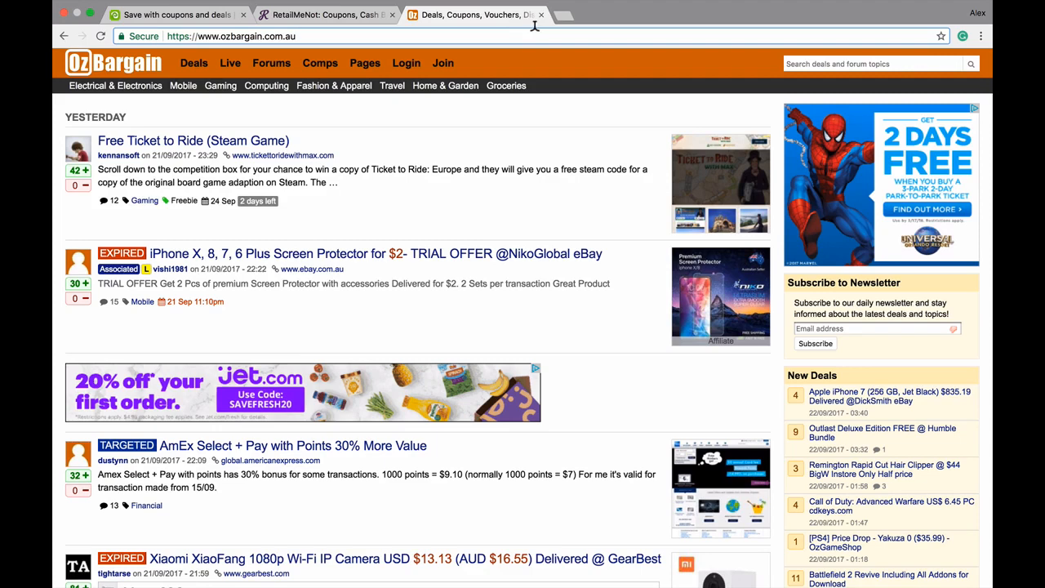
mouse_move(534, 27)
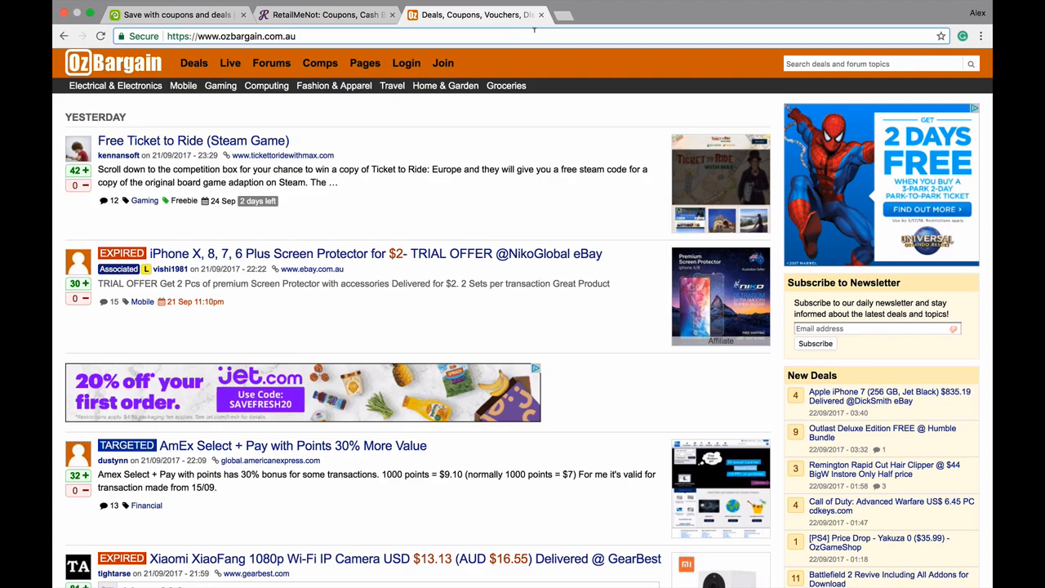